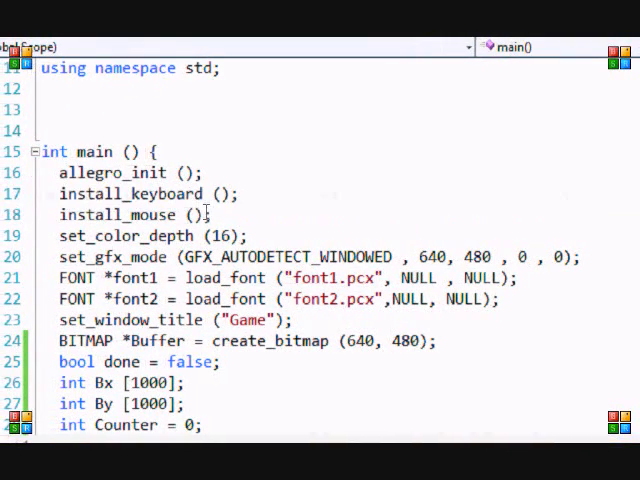
{"action": "mouse_move", "coordinate": [228, 236]}
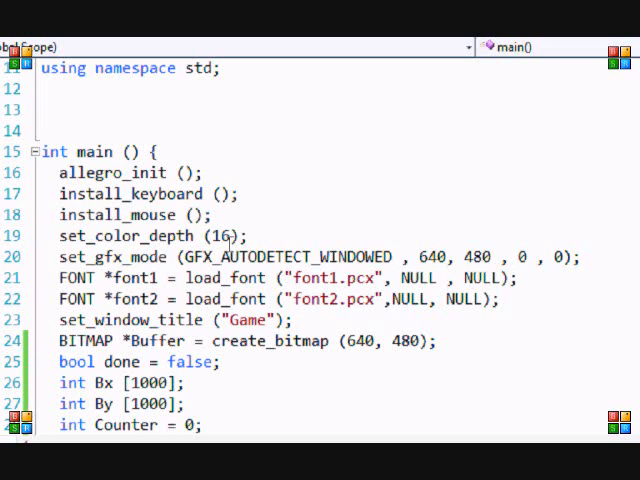
{"action": "mouse_move", "coordinate": [416, 288]}
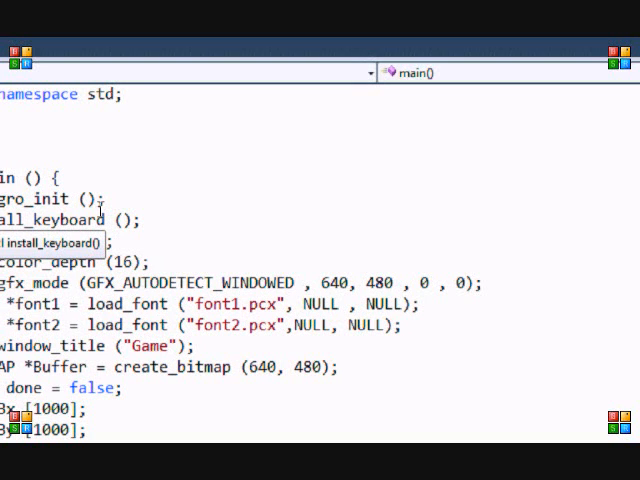
- Finish the install_mouse(); call and comment the Bx and By arrays as Bulletx and BulletY
{"action": "type", "text": "install_mouse ();"}
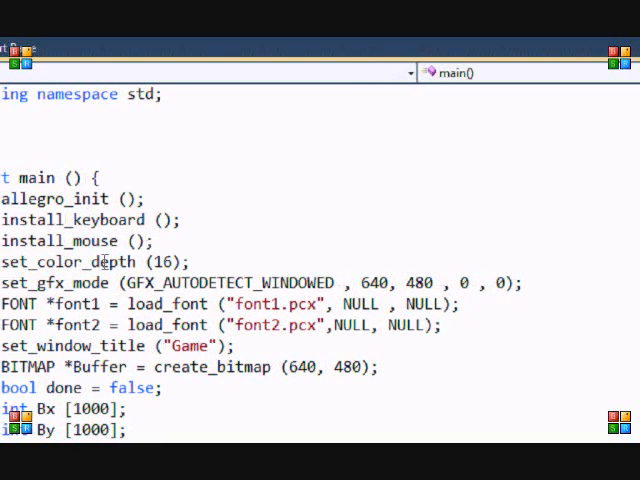
{"action": "scroll", "scroll_direction": "down", "scroll_amount": 3}
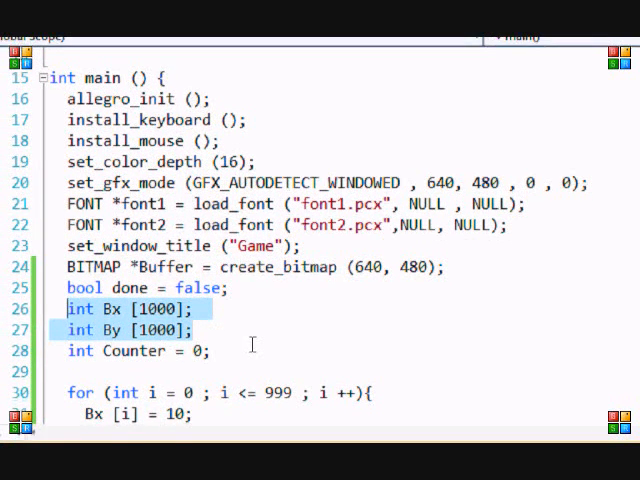
{"action": "left_click", "coordinate": [200, 308]}
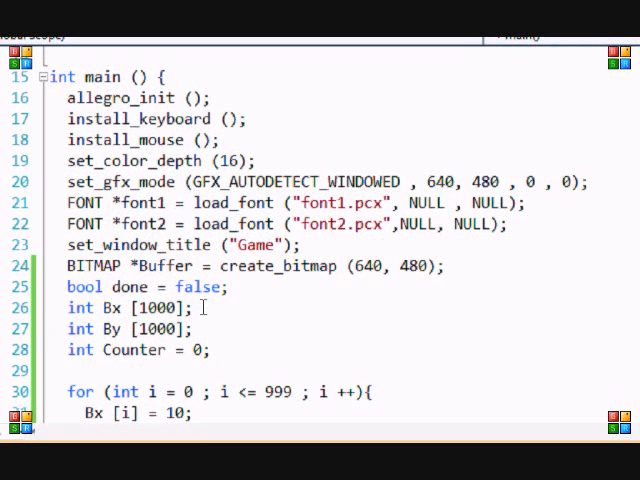
{"action": "type", "text": "// B"}
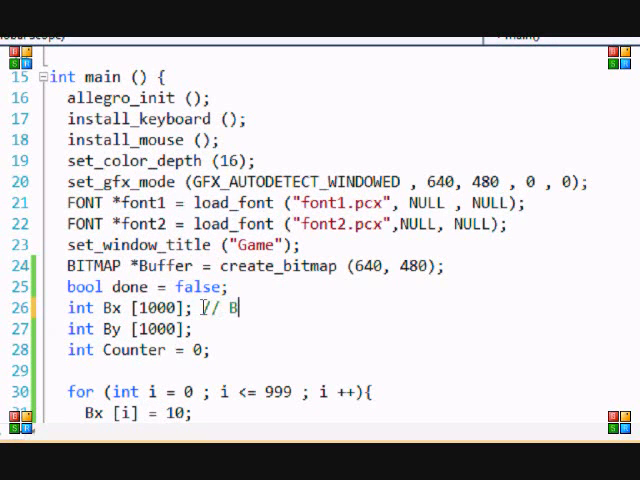
{"action": "type", "text": "uller"}
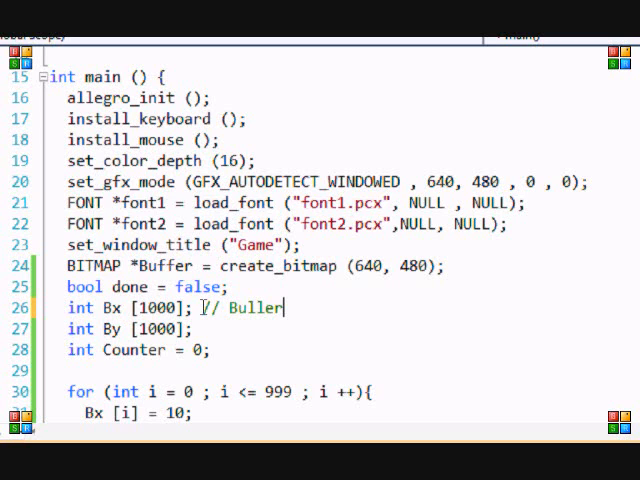
{"action": "type", "text": "tx"}
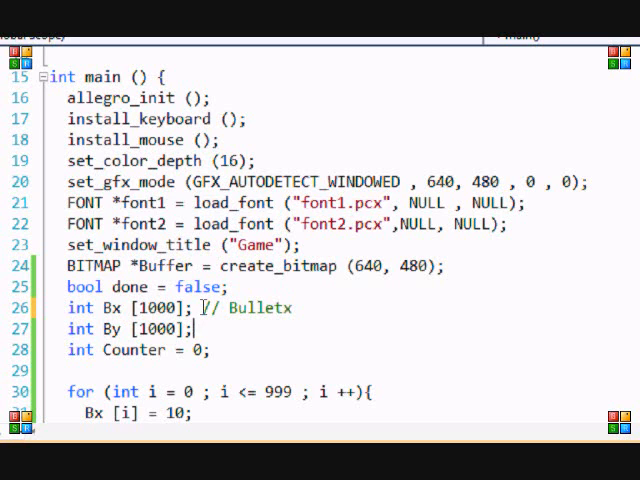
{"action": "type", "text": "//"}
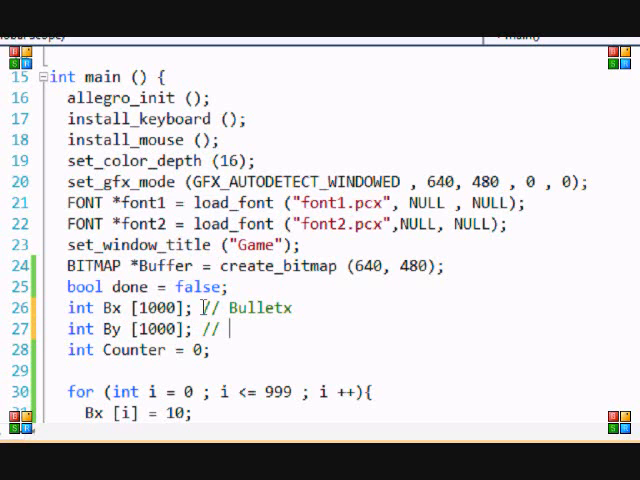
{"action": "type", "text": "BulletY"}
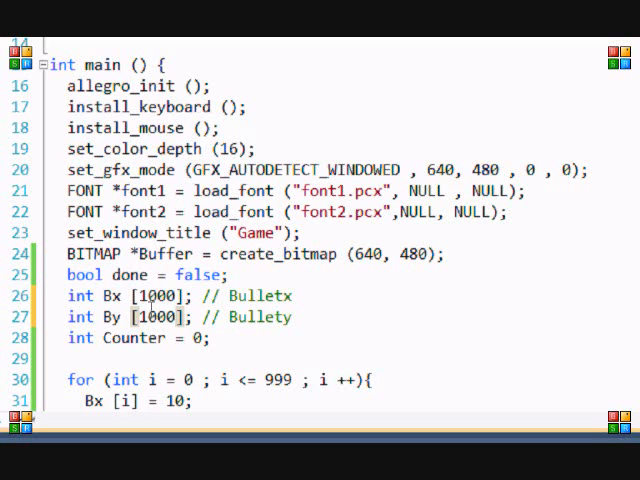
{"action": "mouse_move", "coordinate": [160, 316]}
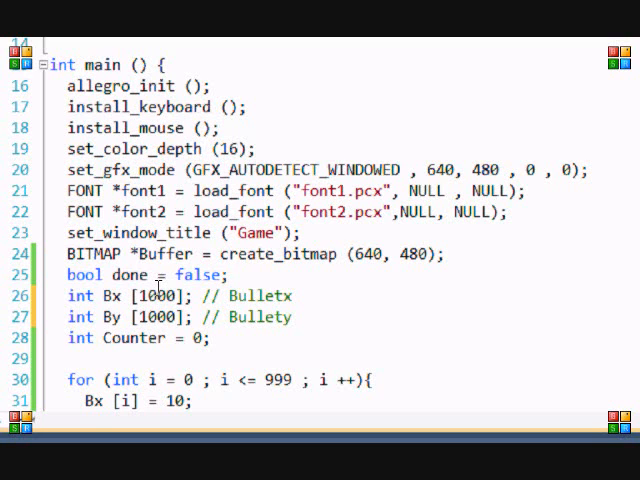
{"action": "mouse_move", "coordinate": [150, 316]}
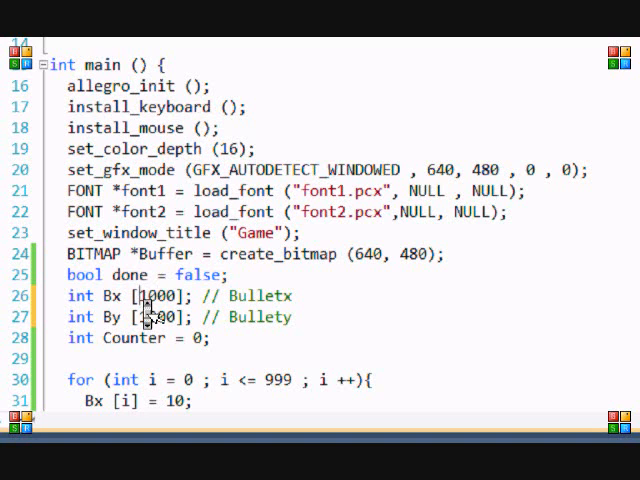
{"action": "scroll", "scroll_direction": "down", "scroll_amount": 3}
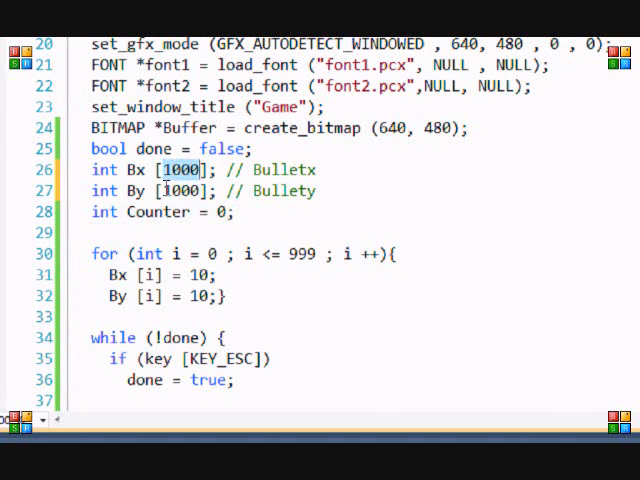
{"action": "double_click", "coordinate": [160, 212]}
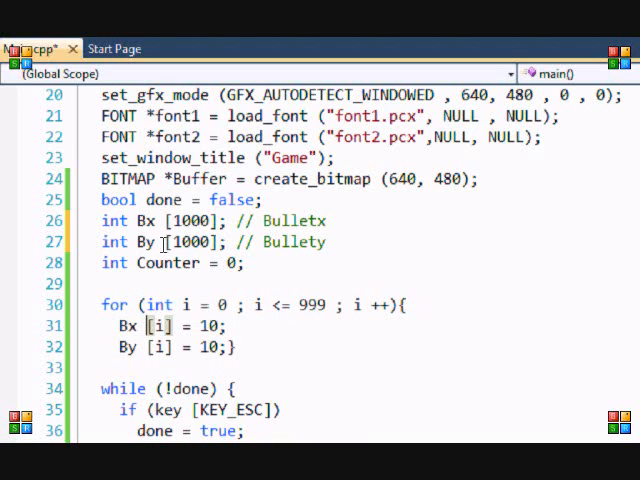
{"action": "double_click", "coordinate": [190, 240]}
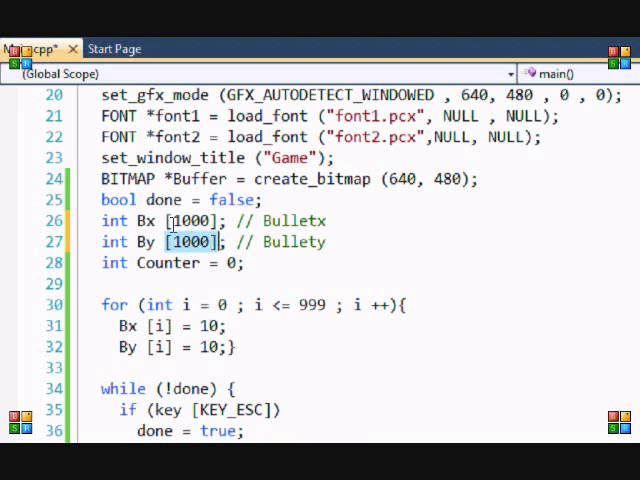
{"action": "mouse_move", "coordinate": [176, 252]}
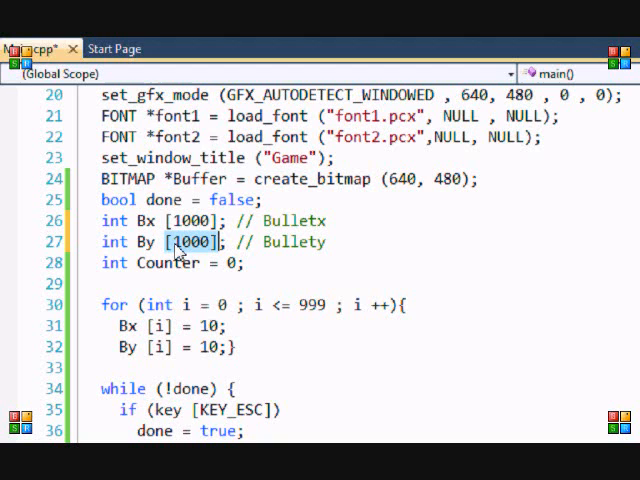
{"action": "mouse_move", "coordinate": [188, 252]}
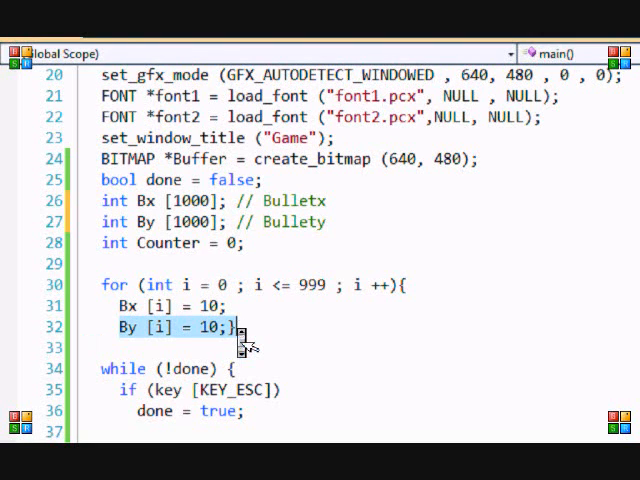
{"action": "scroll", "scroll_direction": "down", "scroll_amount": 3}
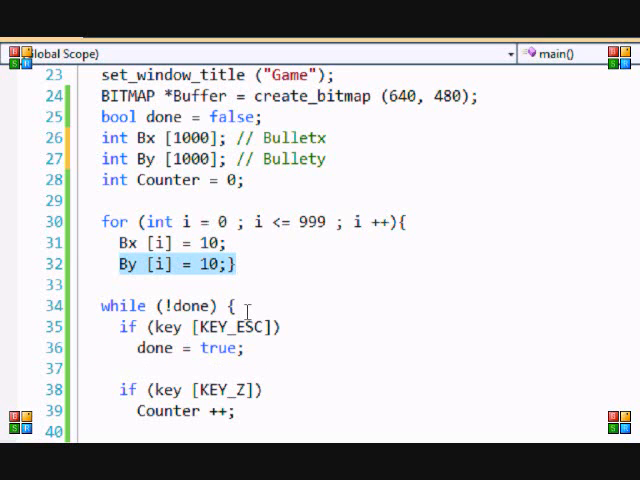
{"action": "scroll", "scroll_direction": "down", "scroll_amount": 3}
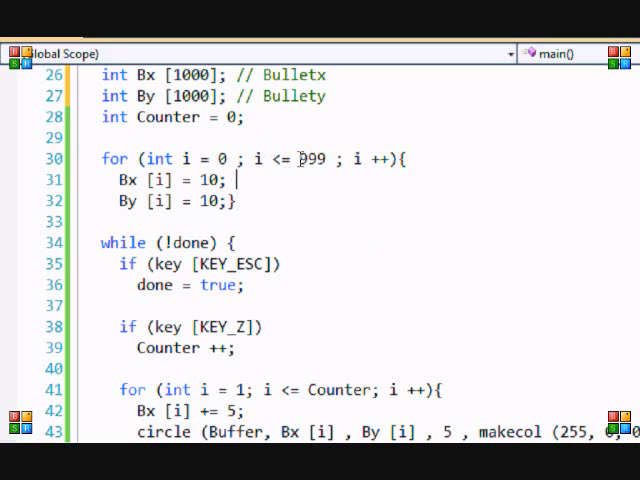
{"action": "double_click", "coordinate": [312, 158]}
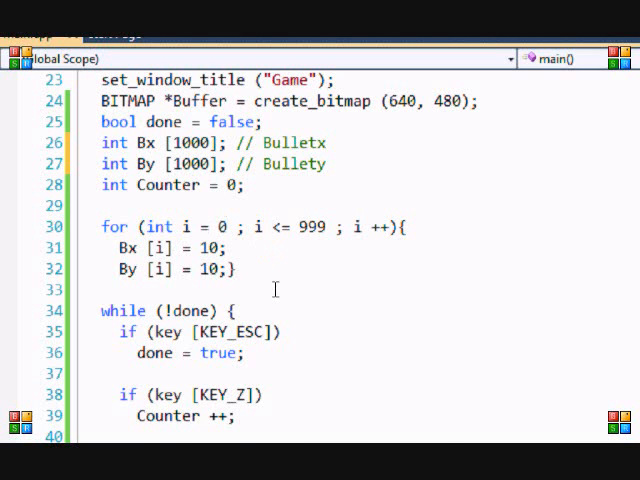
{"action": "scroll", "scroll_direction": "down", "scroll_amount": 3}
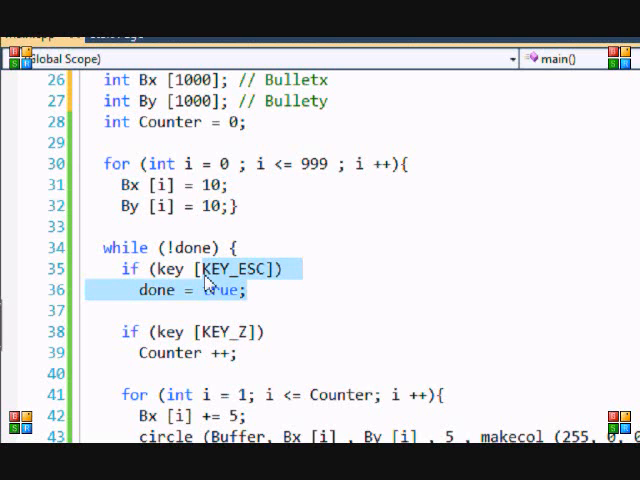
{"action": "scroll", "scroll_direction": "down", "scroll_amount": 3}
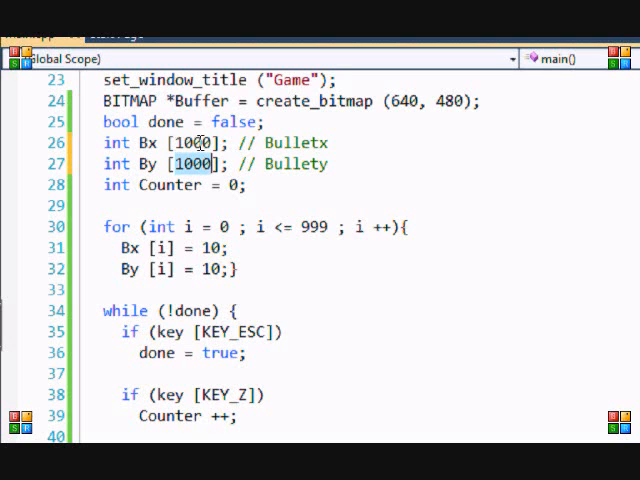
{"action": "scroll", "scroll_direction": "down", "scroll_amount": 3}
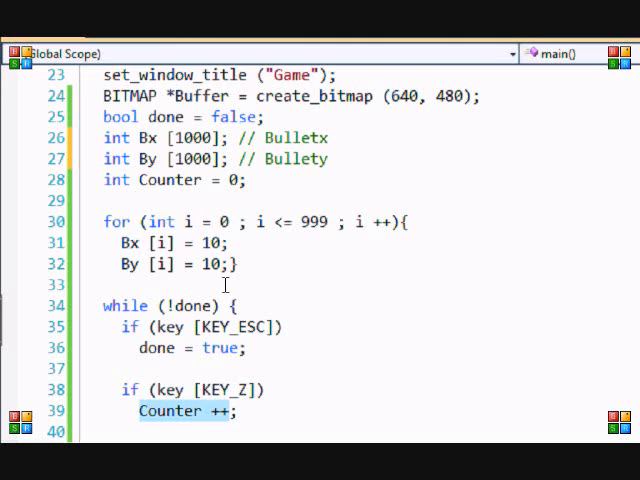
{"action": "scroll", "scroll_direction": "down", "scroll_amount": 3}
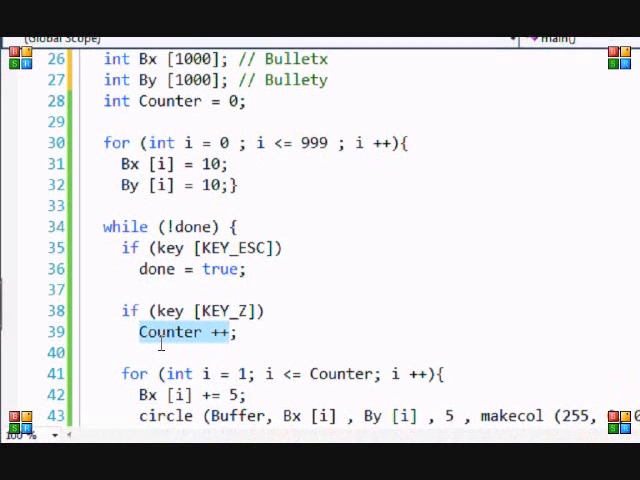
{"action": "scroll", "scroll_direction": "down", "scroll_amount": 3}
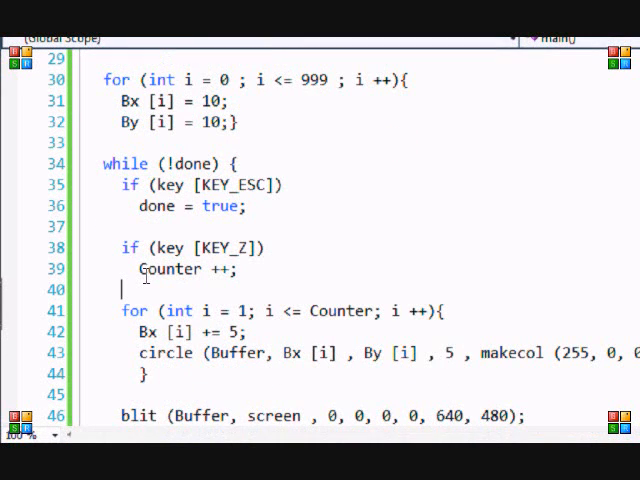
{"action": "mouse_move", "coordinate": [160, 270]}
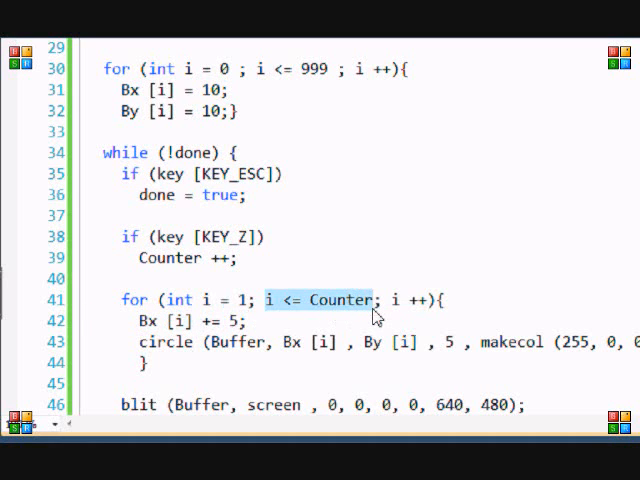
- Highlight parts of the Z-key for loop and begin a '// Counter' comment after the increment
{"action": "left_click", "coordinate": [300, 196]}
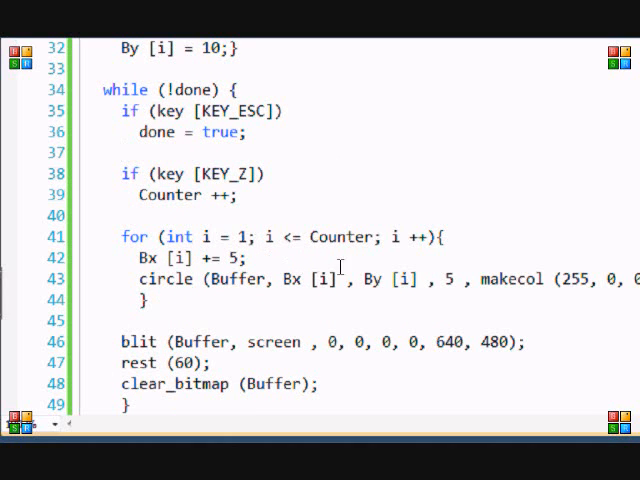
{"action": "left_click_drag", "start_coordinate": [310, 236], "coordinate": [248, 258]}
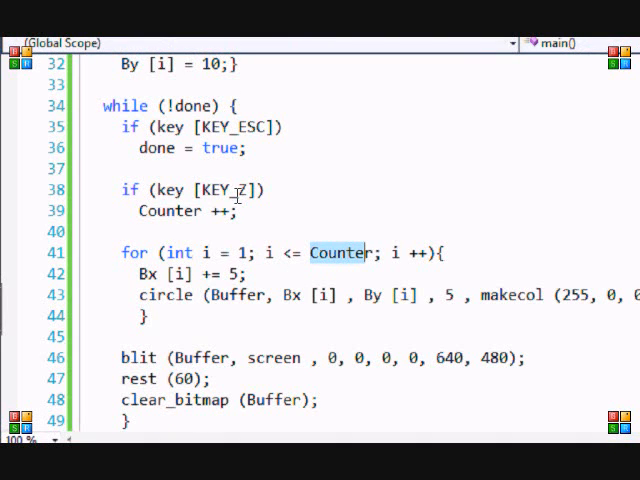
{"action": "left_click", "coordinate": [408, 252]}
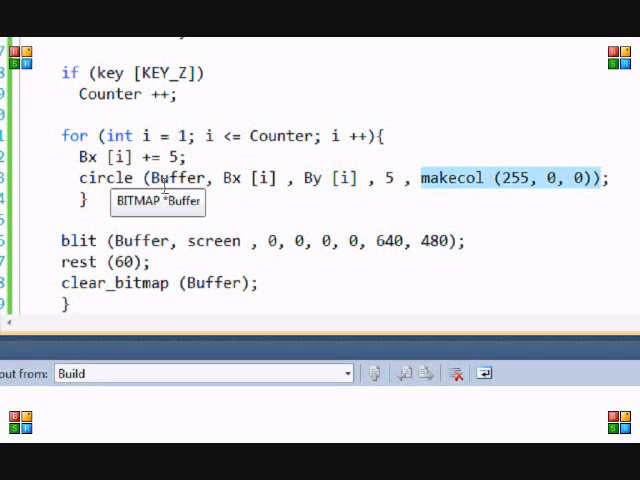
{"action": "mouse_move", "coordinate": [176, 156]}
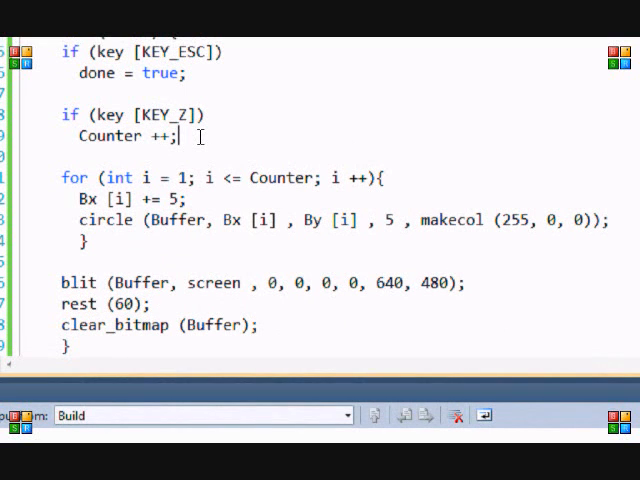
{"action": "type", "text": "/ Counter = 3"}
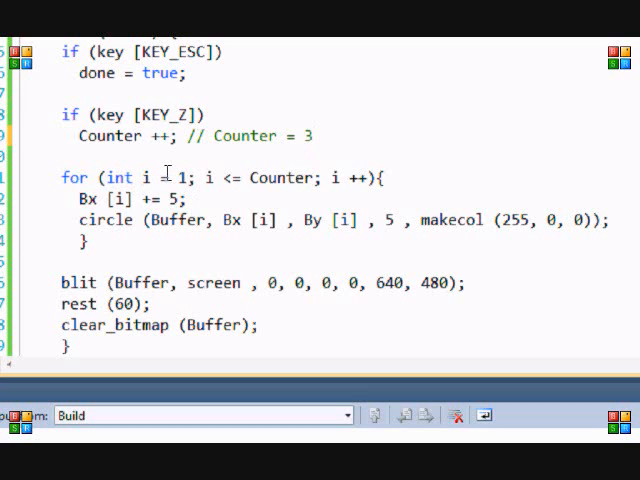
{"action": "mouse_move", "coordinate": [242, 180]}
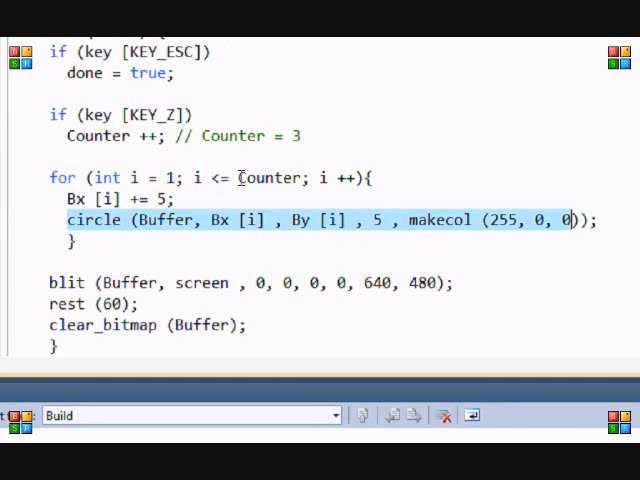
{"action": "mouse_move", "coordinate": [320, 176]}
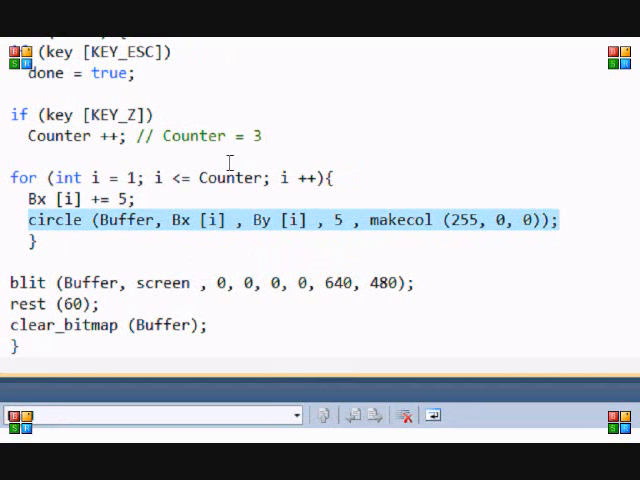
{"action": "mouse_move", "coordinate": [284, 176]}
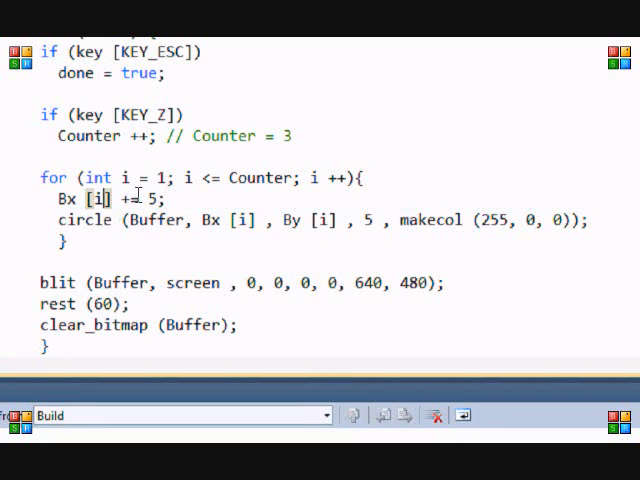
{"action": "mouse_move", "coordinate": [160, 200]}
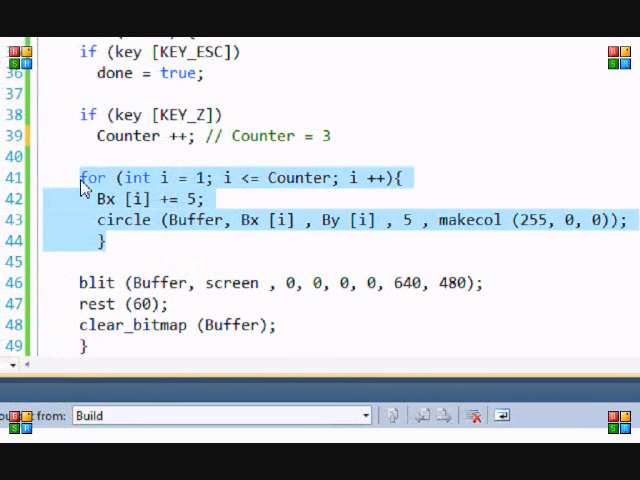
{"action": "mouse_move", "coordinate": [120, 224]}
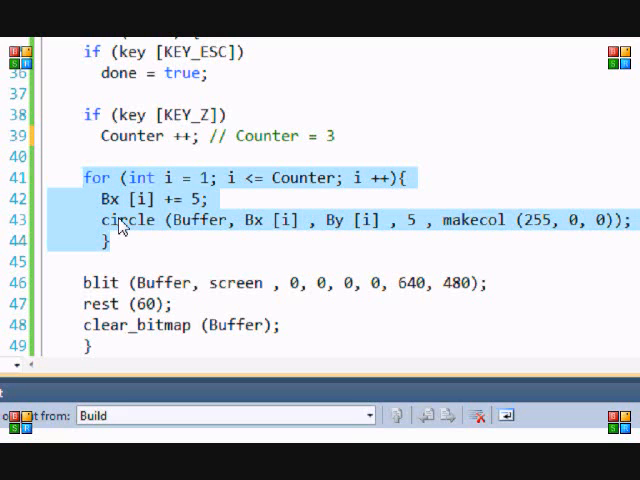
{"action": "left_click", "coordinate": [112, 240]}
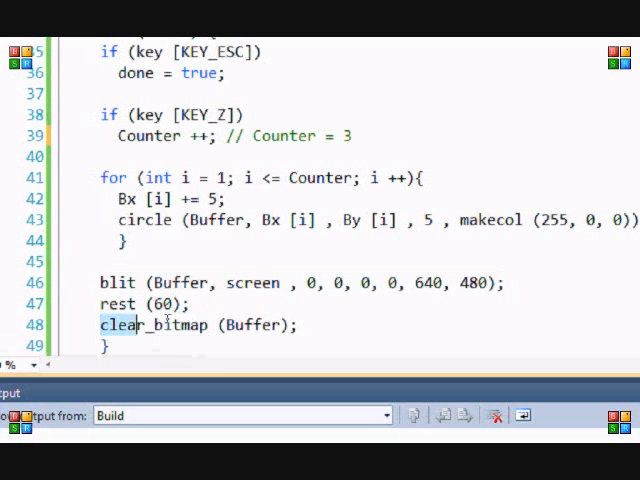
{"action": "left_click", "coordinate": [298, 324]}
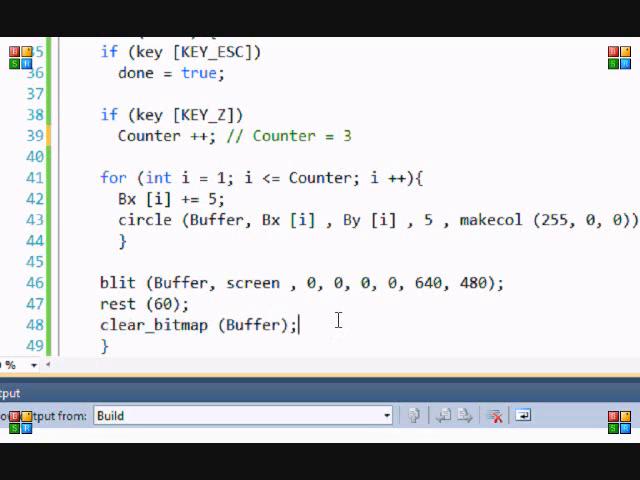
- Build the AllegroTut1 project in Debug Win32 with F7
{"action": "key", "text": "F7"}
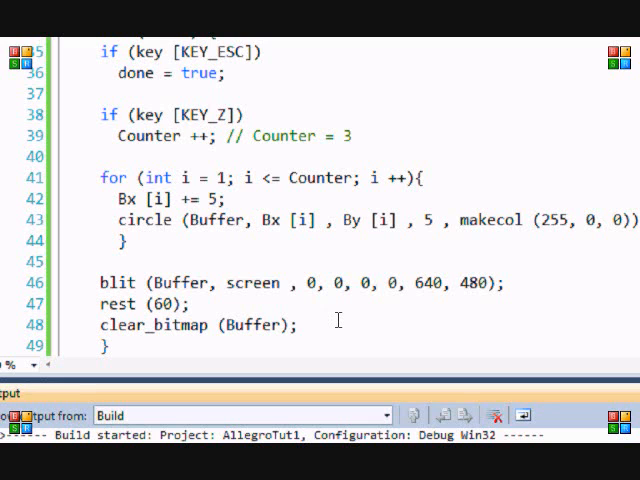
{"action": "mouse_move", "coordinate": [378, 320]}
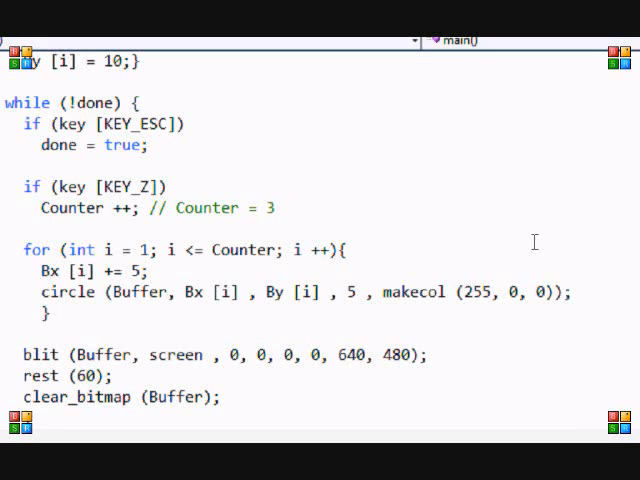
{"action": "mouse_move", "coordinate": [500, 260]}
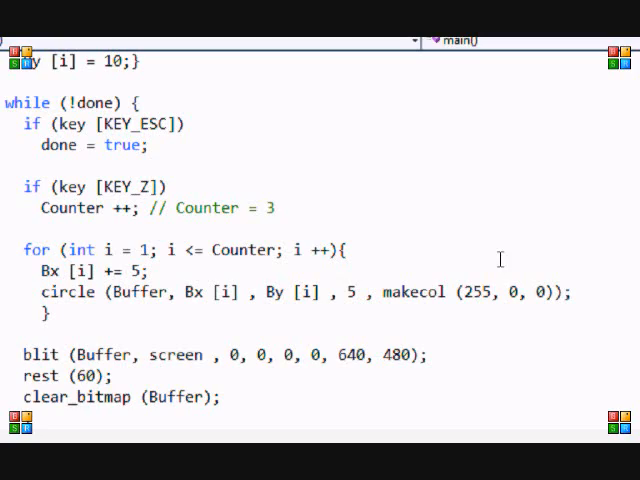